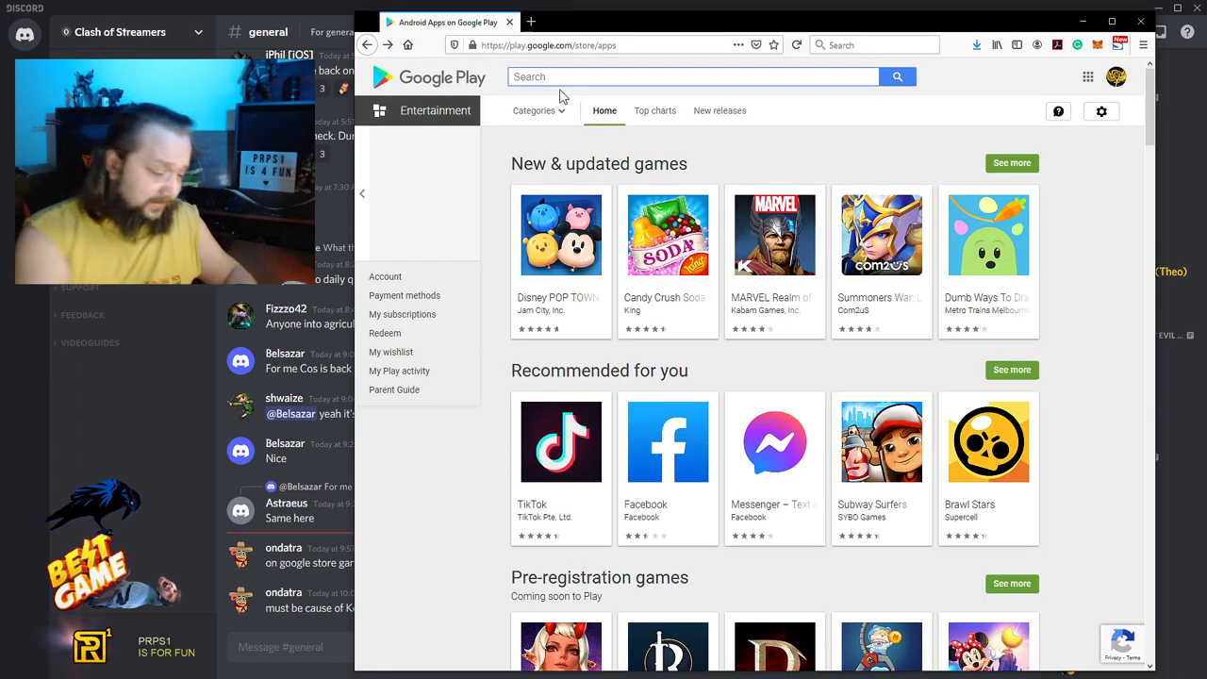
# Search Google Play for 'clash of streamers' to list the matching apps
pyautogui.write('clash of streamers')
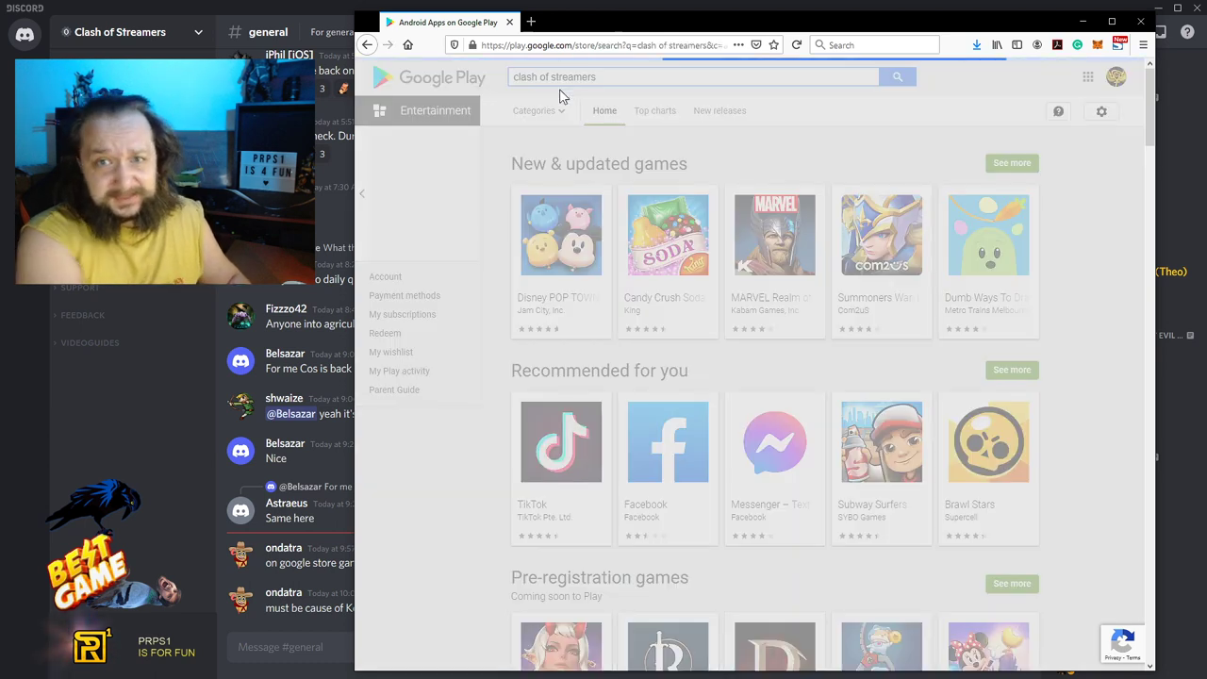
pyautogui.click(898, 76)
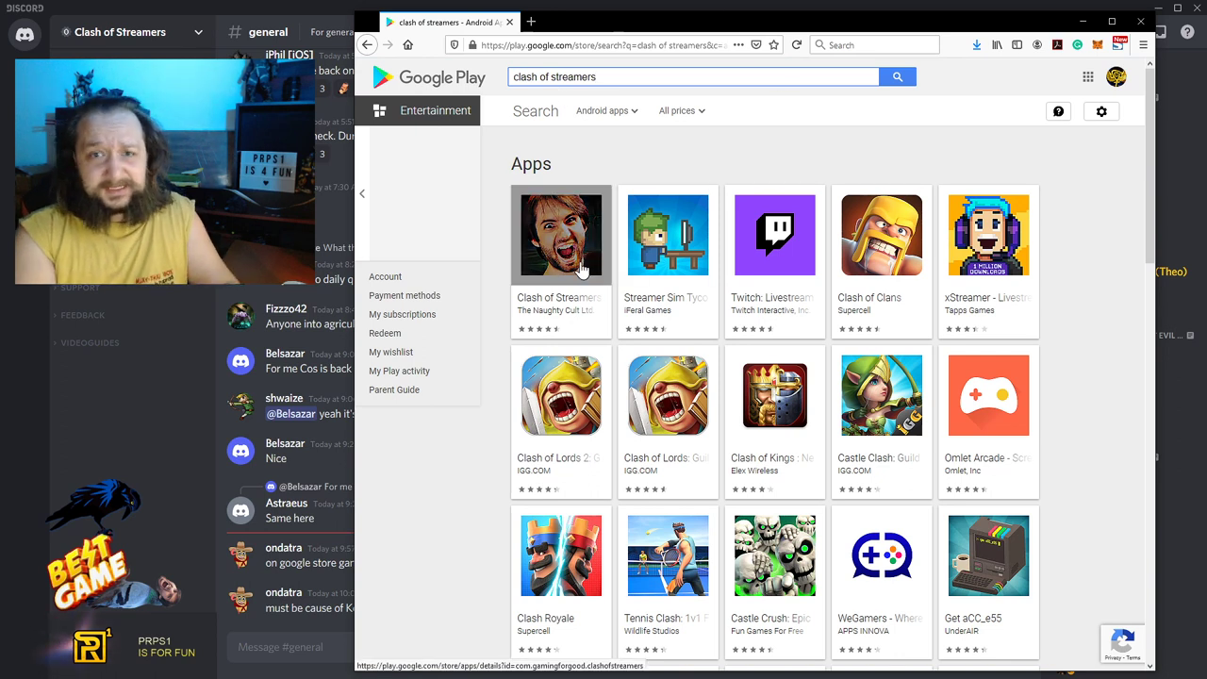
# Show the Clash of Streamers app page by The Naughty Cult Ltd. with its Install button
pyautogui.click(562, 234)
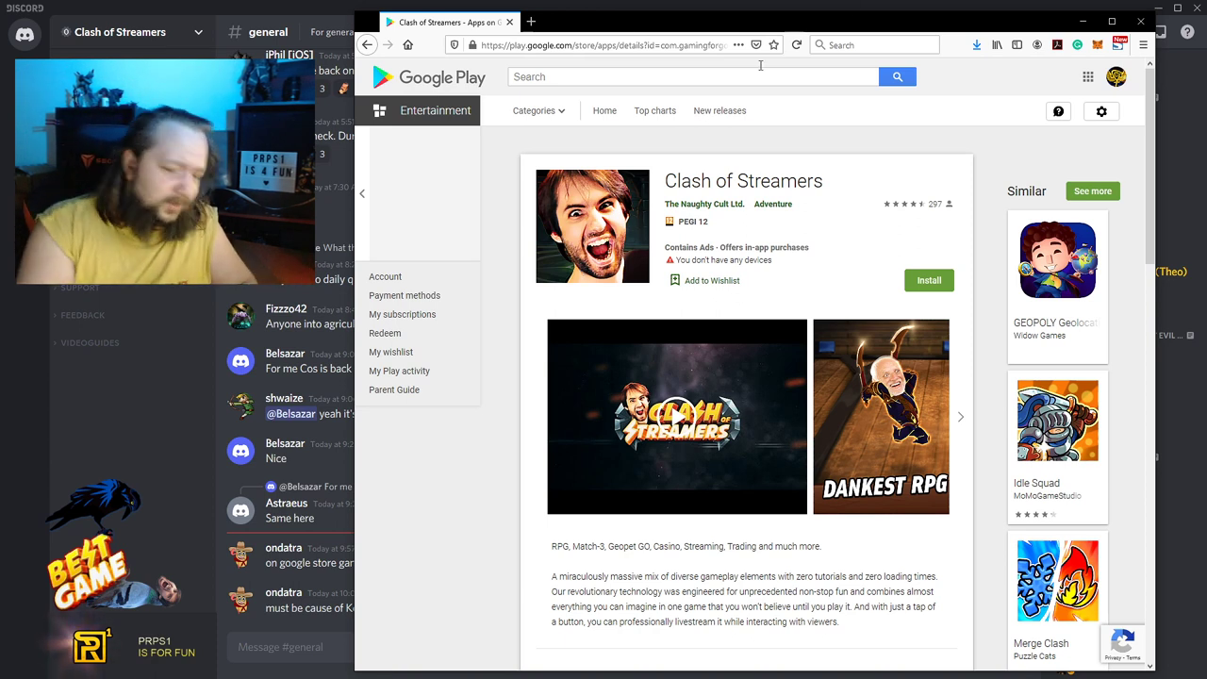
pyautogui.moveTo(489, 387)
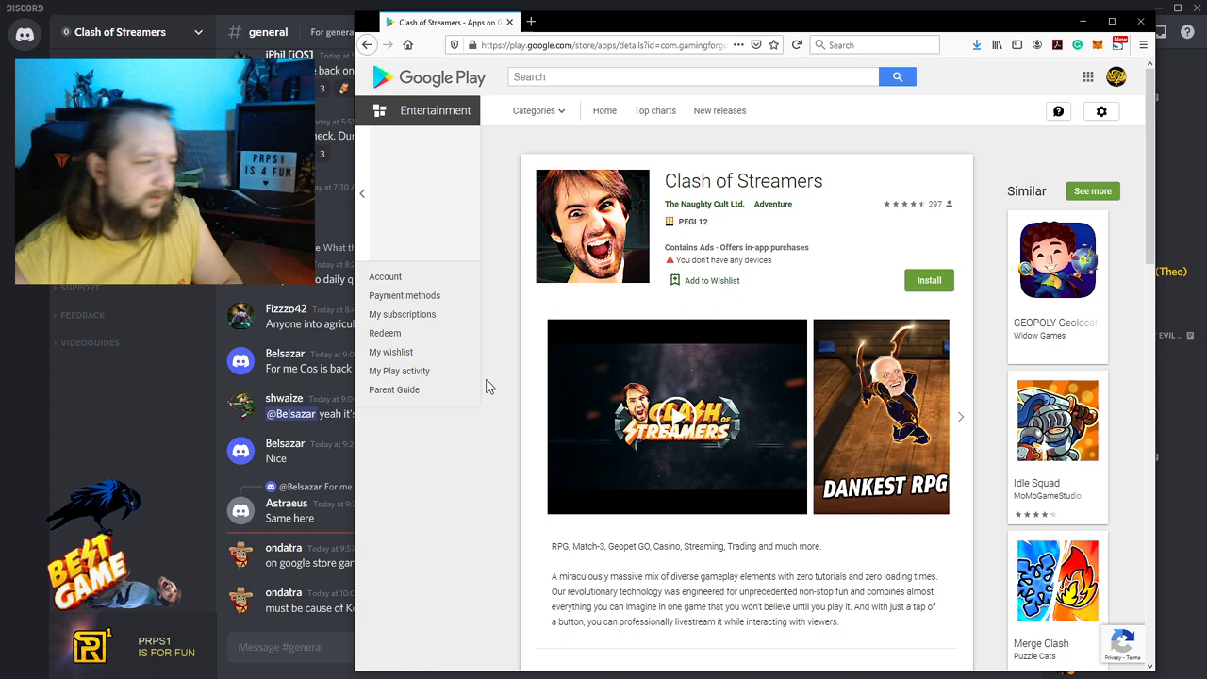